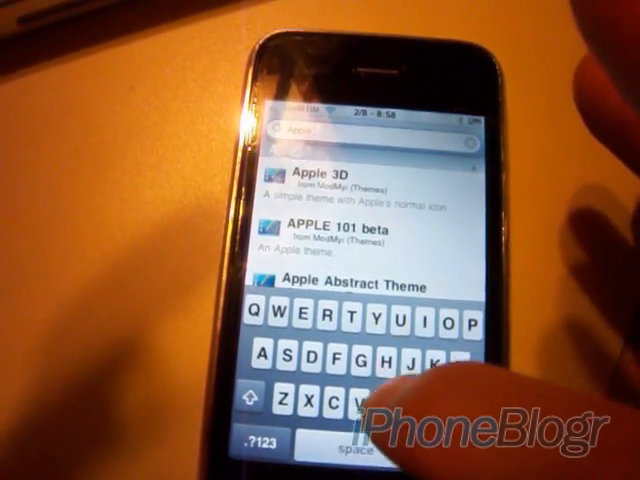
{"action": "type", "text": "boot"}
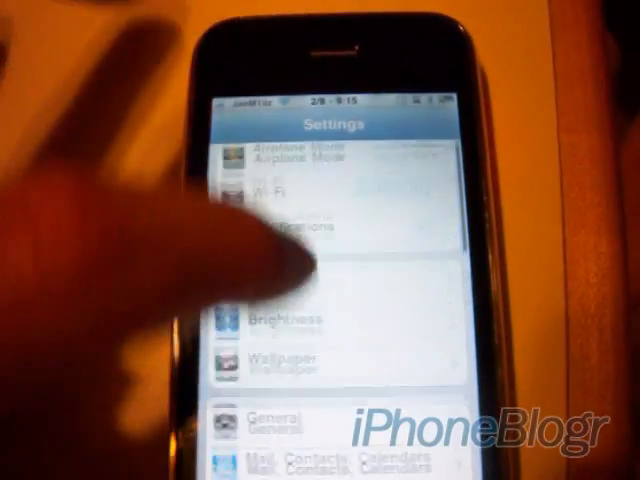
{"action": "scroll", "scroll_direction": "down", "scroll_amount": 3}
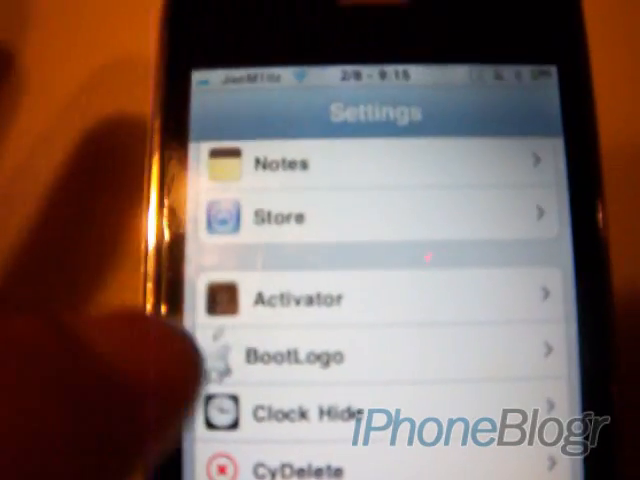